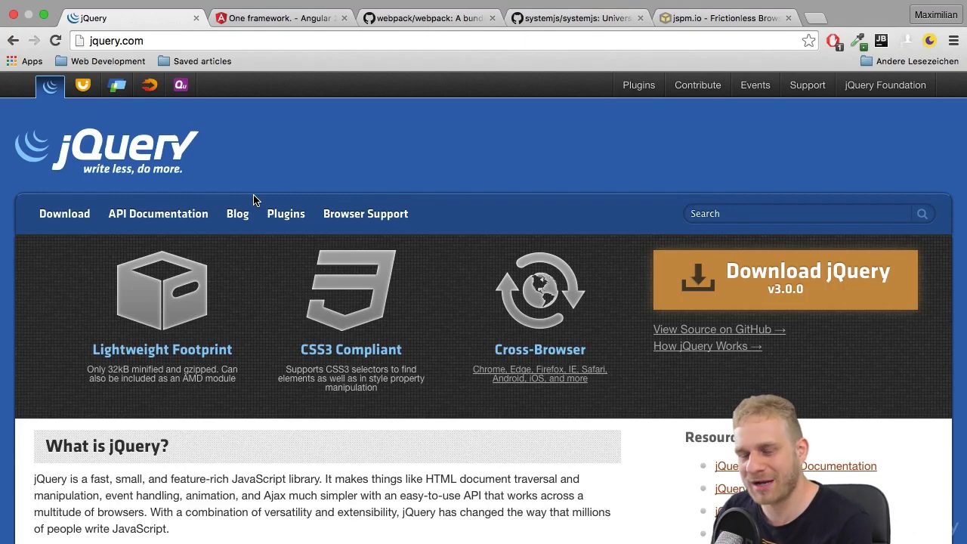
pyautogui.scroll(-3)
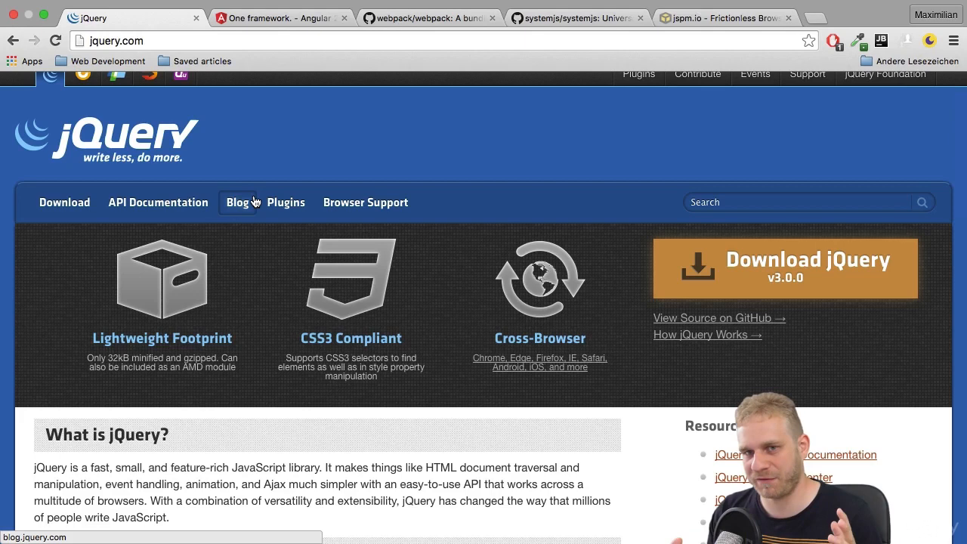
pyautogui.moveTo(257, 168)
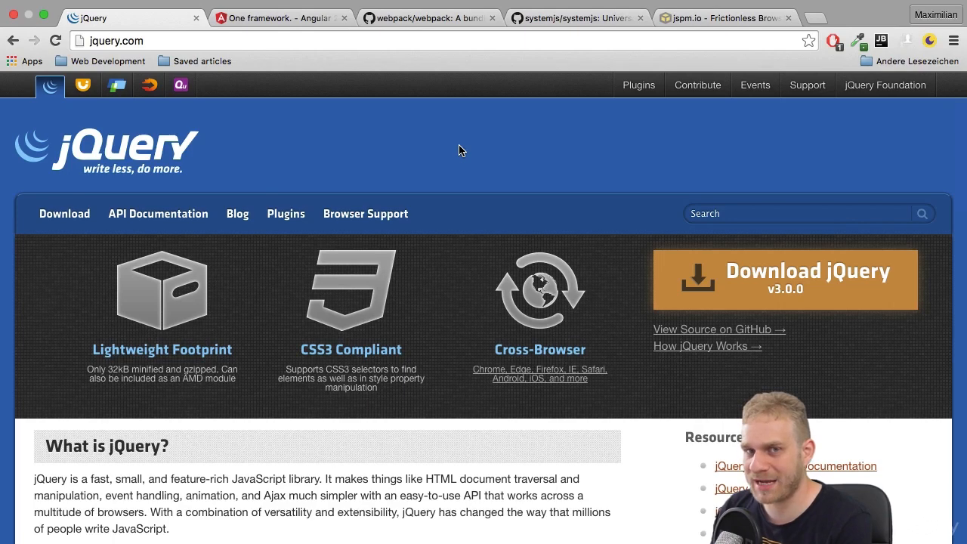
pyautogui.scroll(-3)
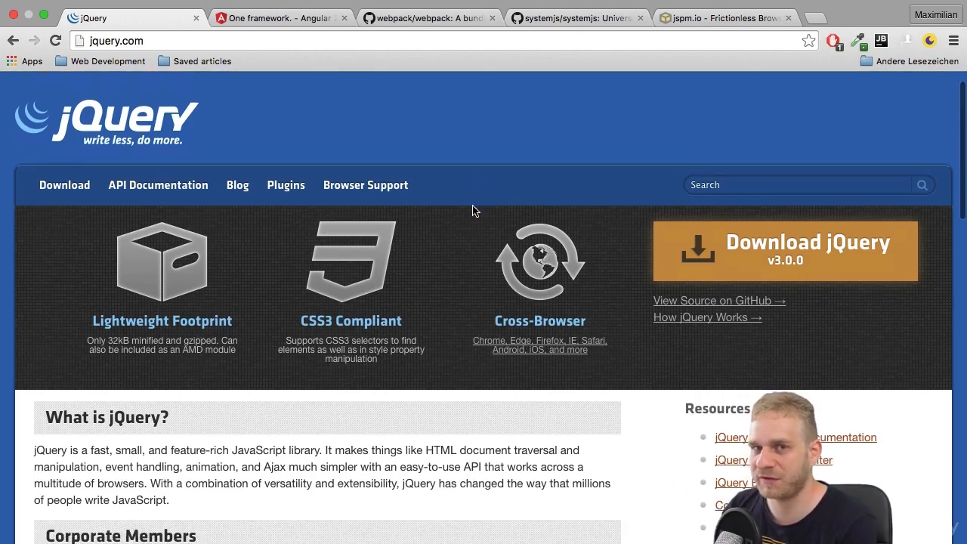
pyautogui.scroll(-3)
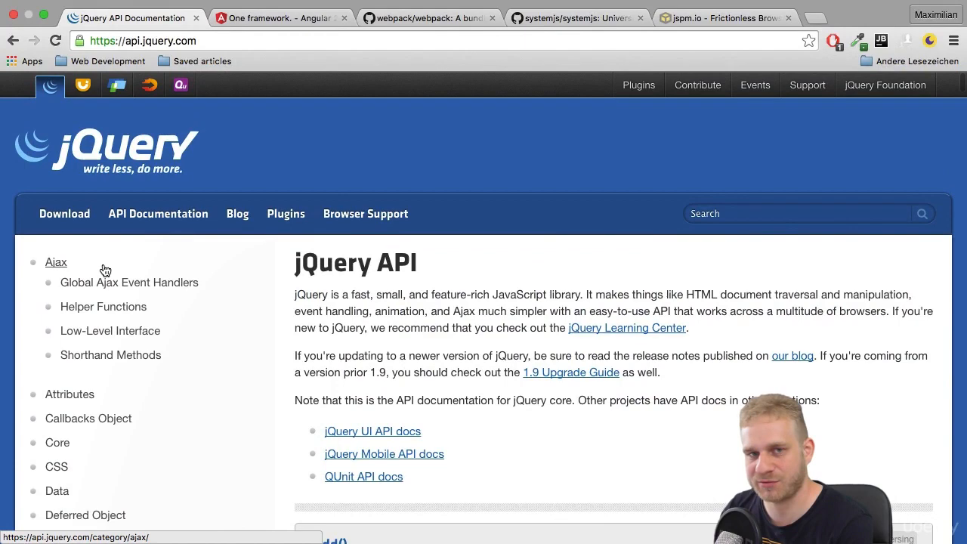
pyautogui.scroll(-3)
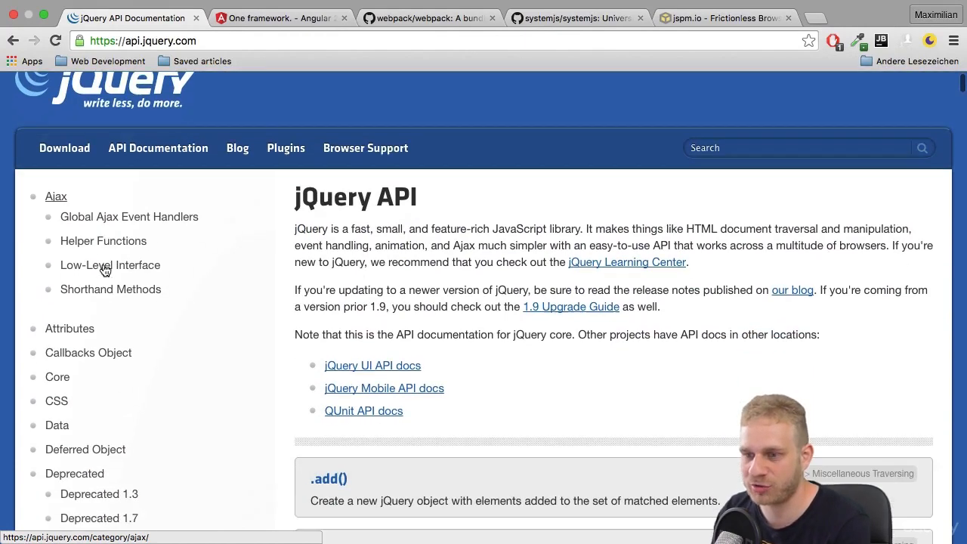
pyautogui.scroll(-3)
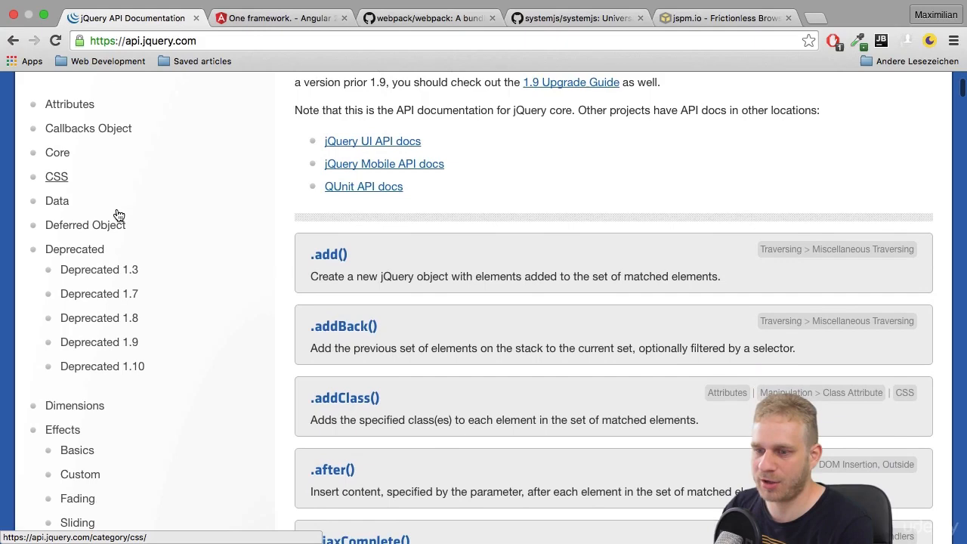
pyautogui.scroll(-3)
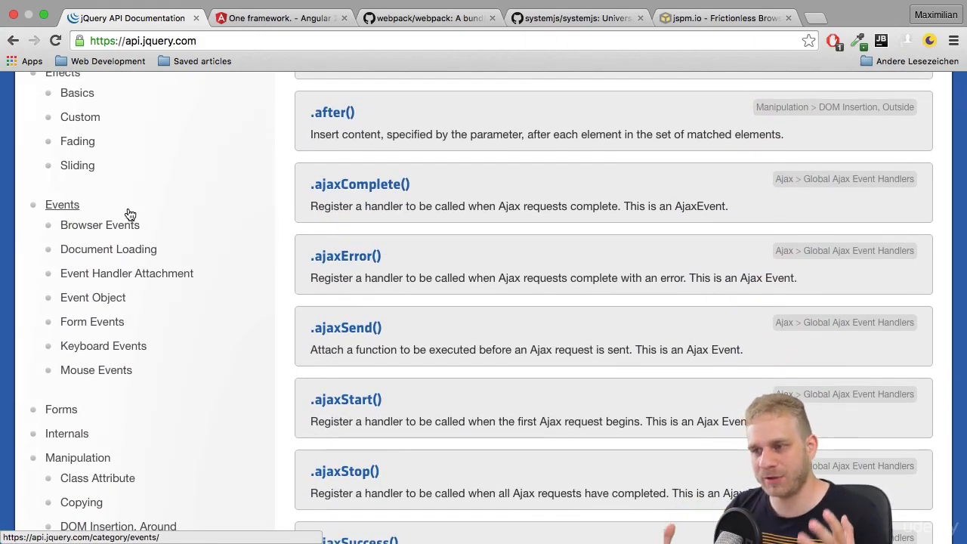
pyautogui.moveTo(134, 217)
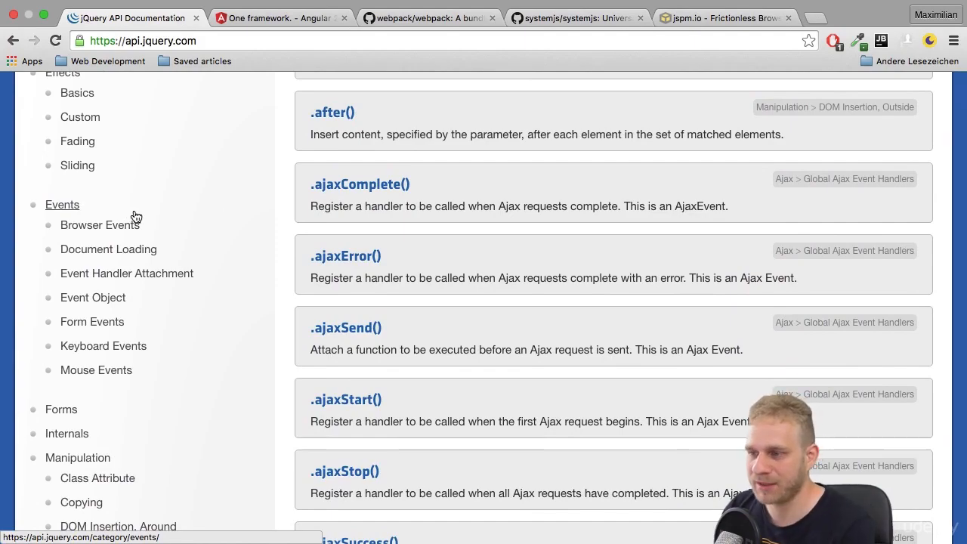
pyautogui.scroll(-3)
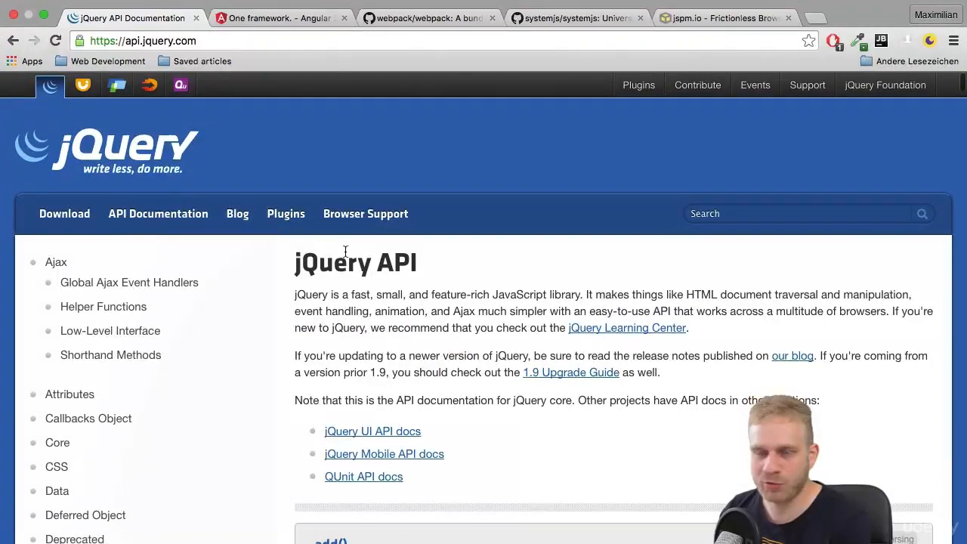
pyautogui.scroll(-3)
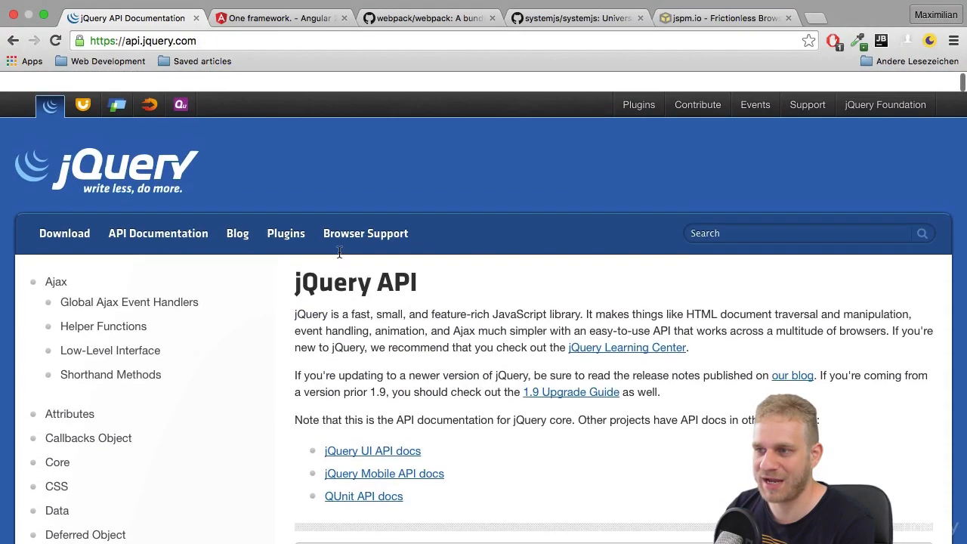
pyautogui.scroll(-3)
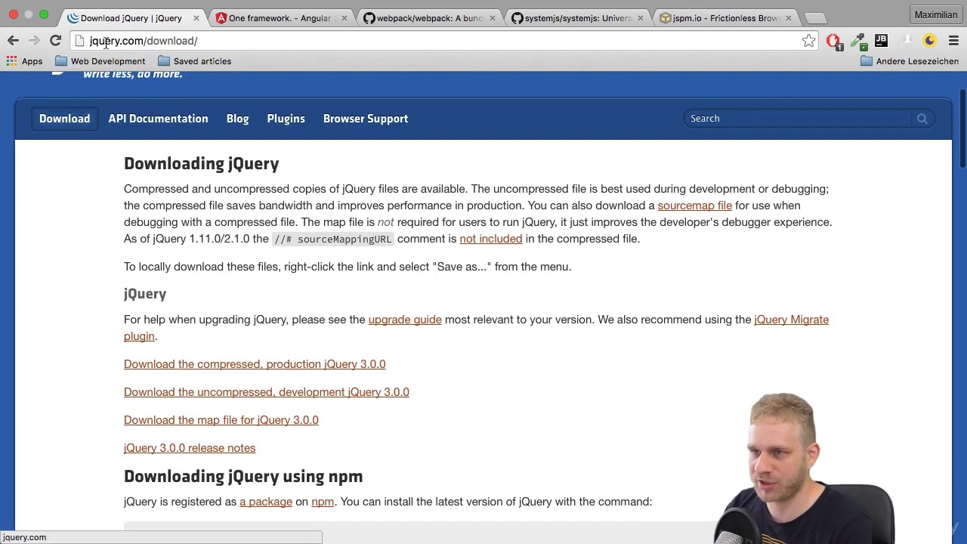
pyautogui.scroll(-3)
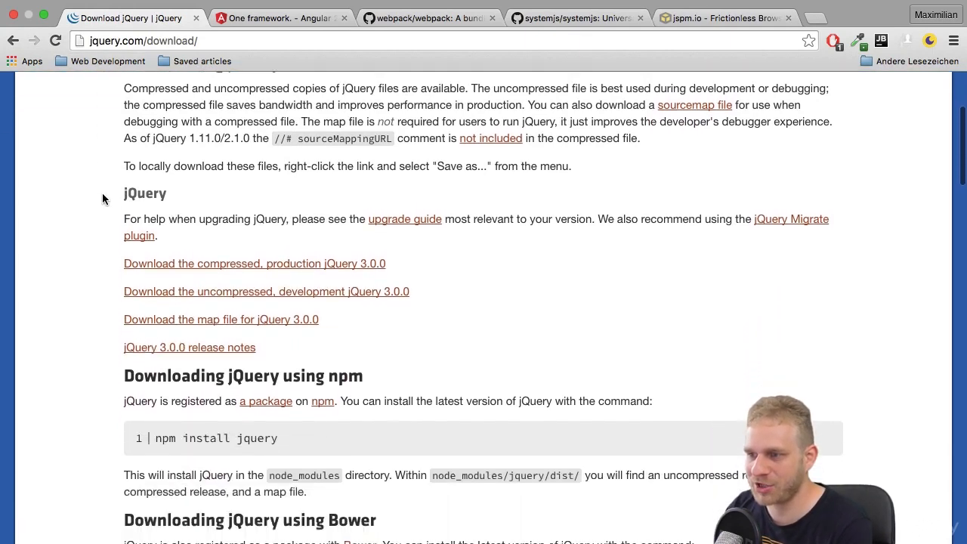
pyautogui.scroll(-3)
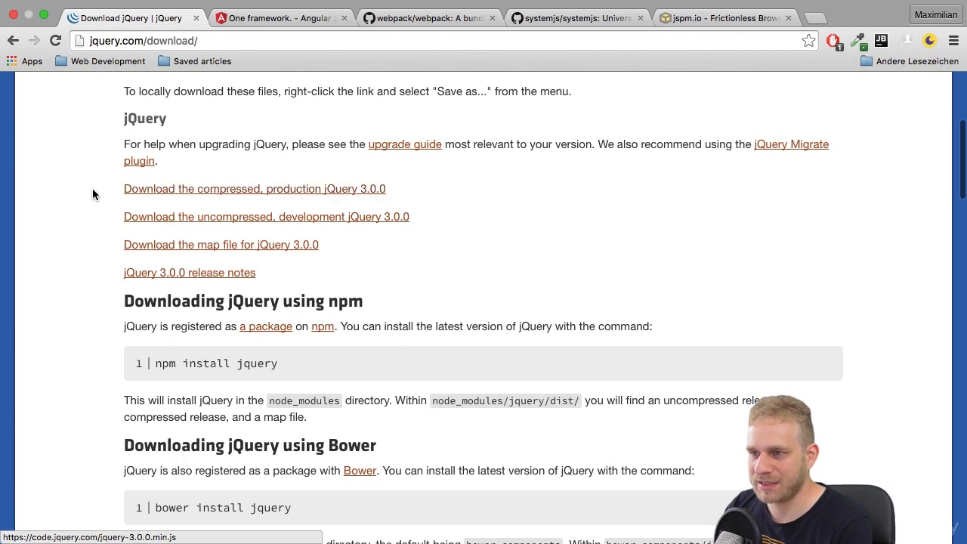
pyautogui.scroll(-3)
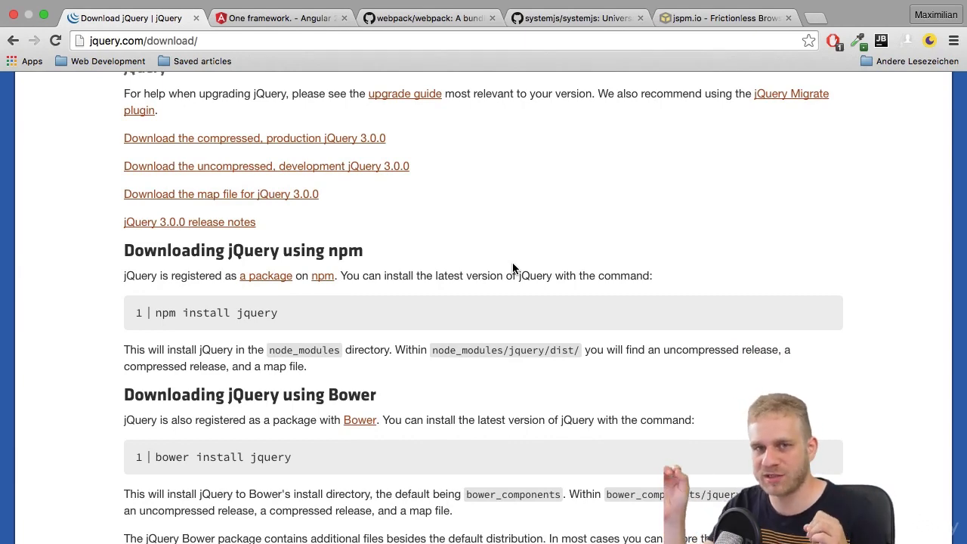
pyautogui.scroll(-3)
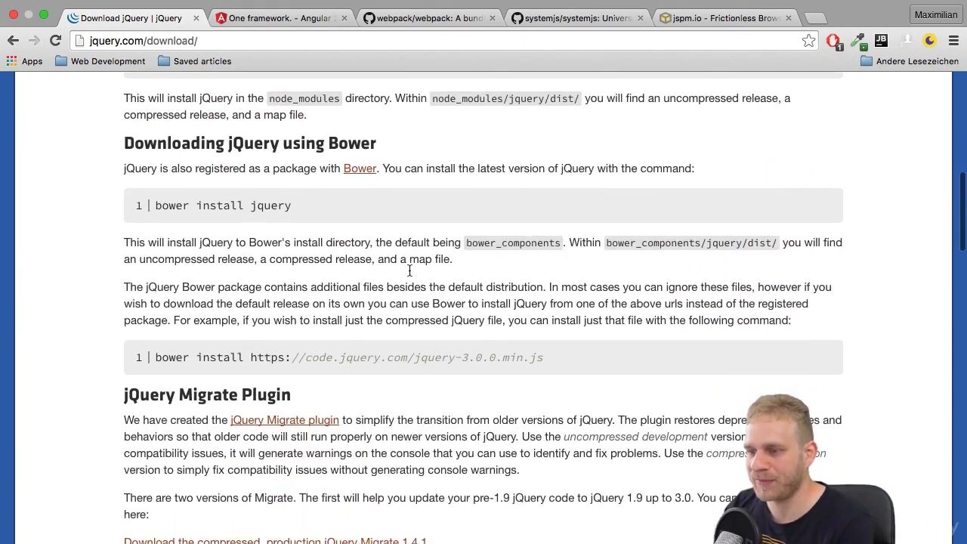
pyautogui.scroll(-3)
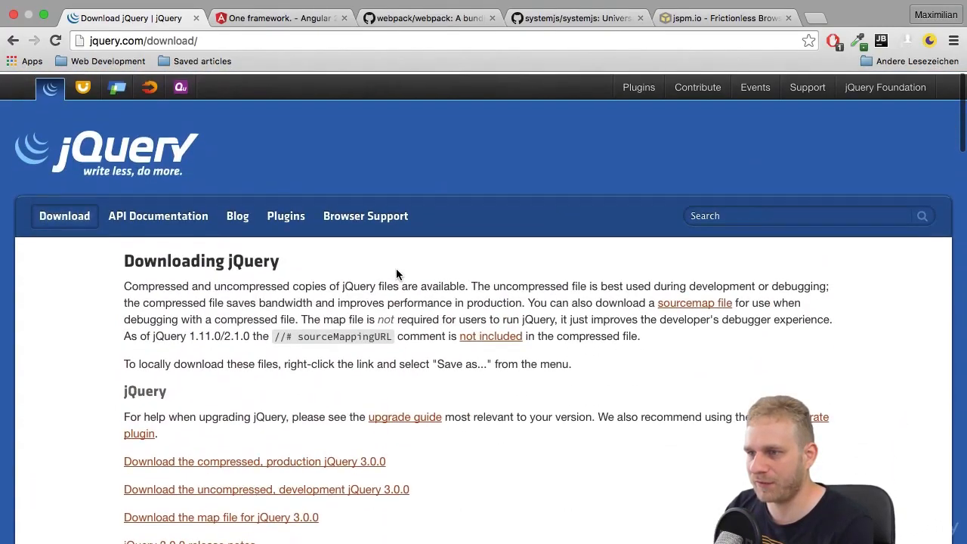
pyautogui.scroll(-3)
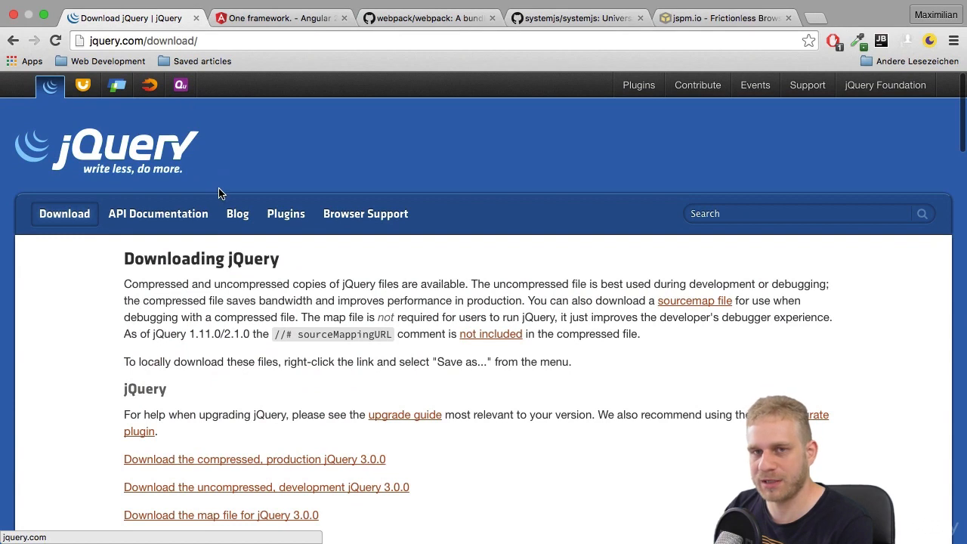